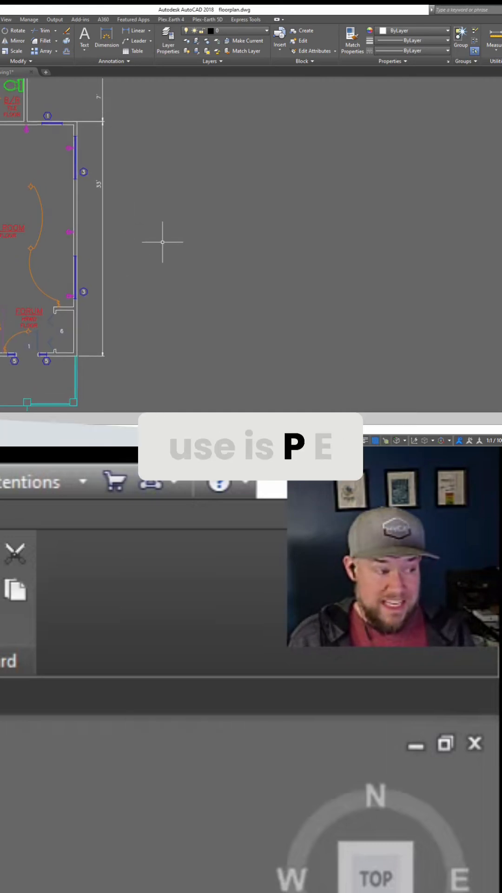
- Start PEDIT (PE) and select the angled polyline beside the floor plan for editing
{"action": "type", "text": "pe"}
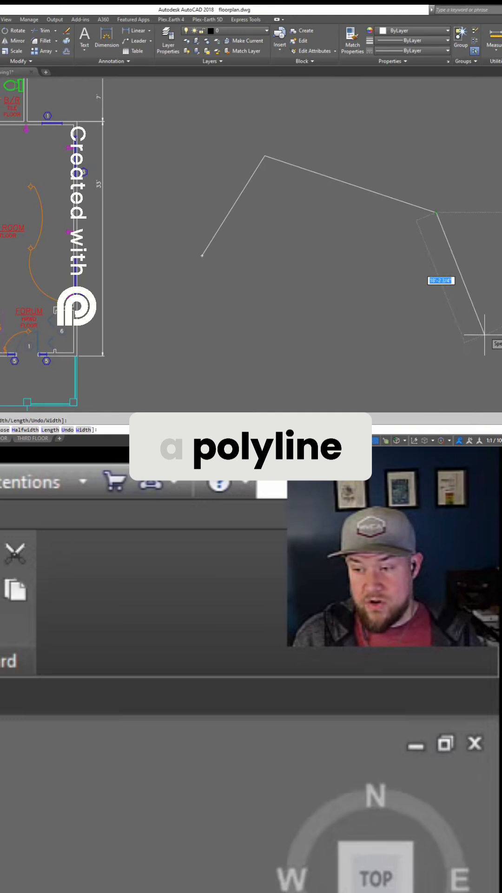
{"action": "type", "text": "Pe"}
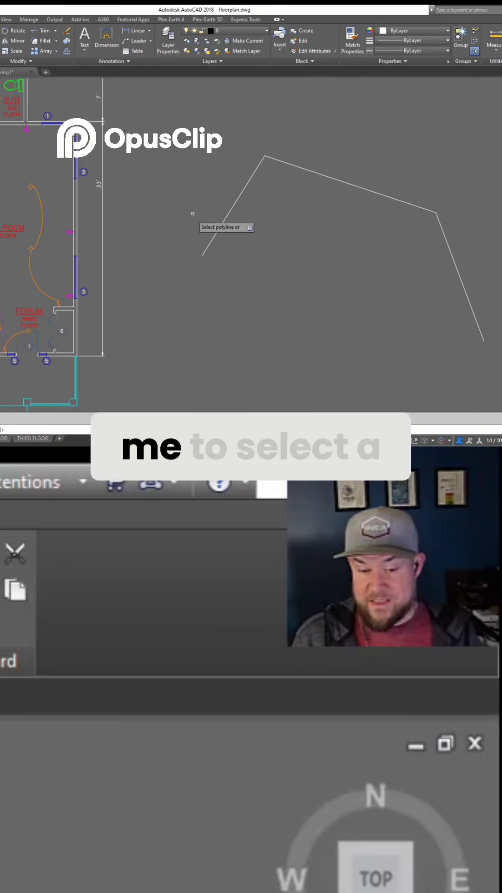
{"action": "left_click", "coordinate": [239, 191]}
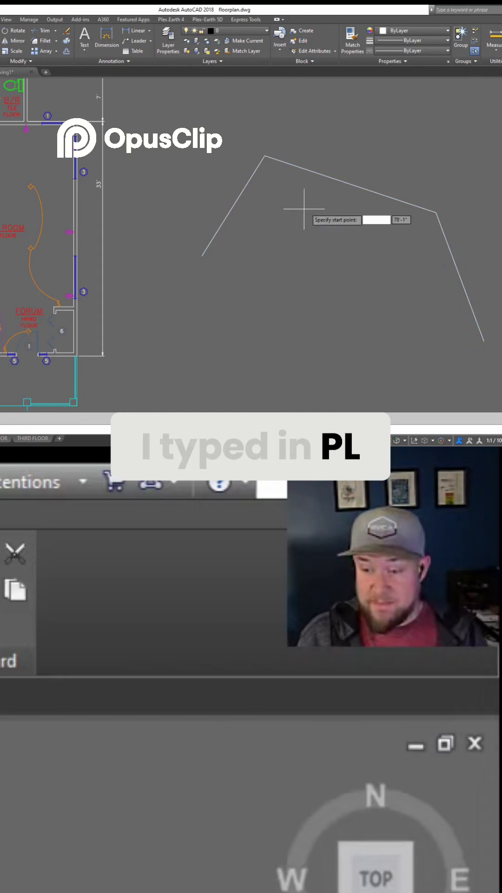
- Begin a new polyline to cross the angled shape's upper segment
{"action": "key", "text": "Return"}
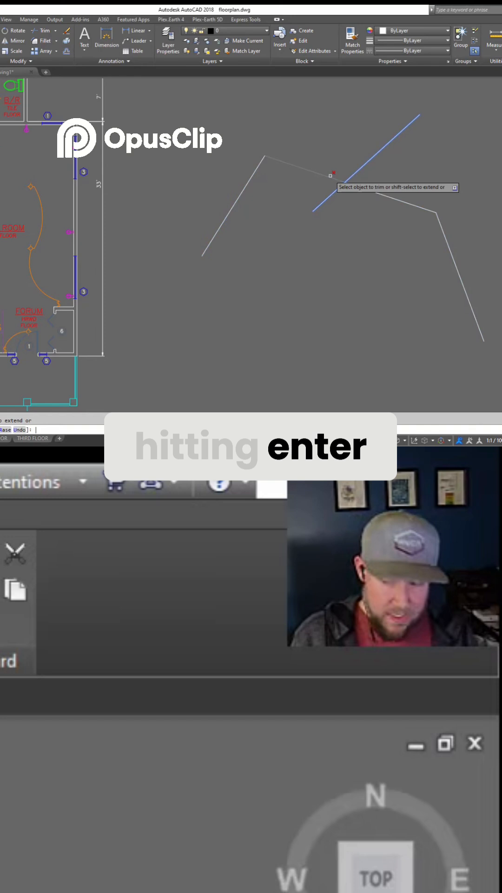
- Trim the polyline's top edge back to the crossing straight line
{"action": "left_click", "coordinate": [330, 173]}
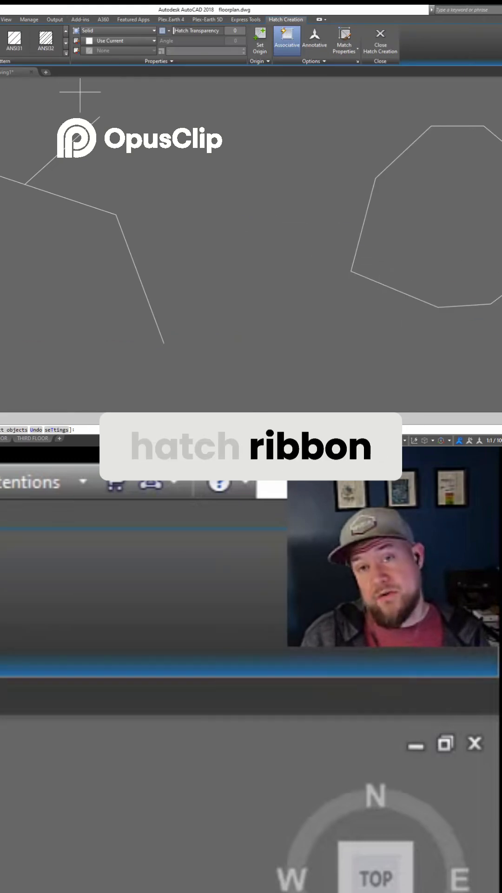
- Fill the irregular polygon with a solid grey hatch, then begin the distance command with D
{"action": "left_click", "coordinate": [380, 38]}
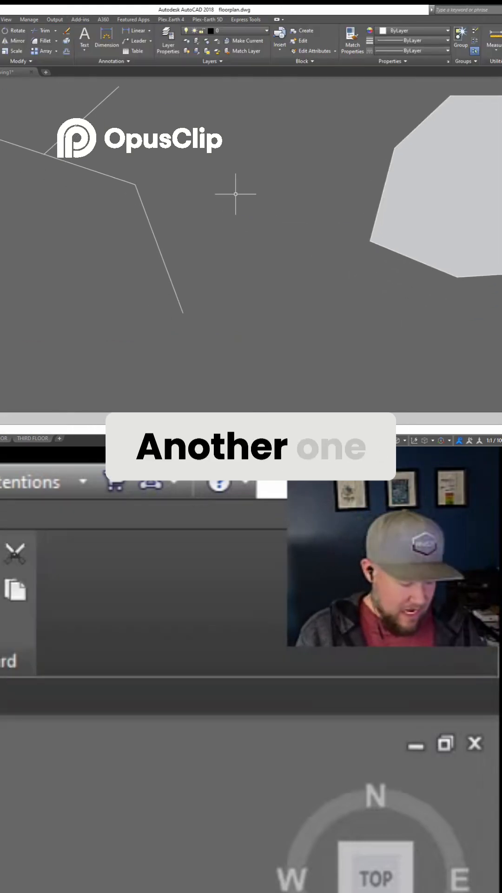
{"action": "type", "text": "D"}
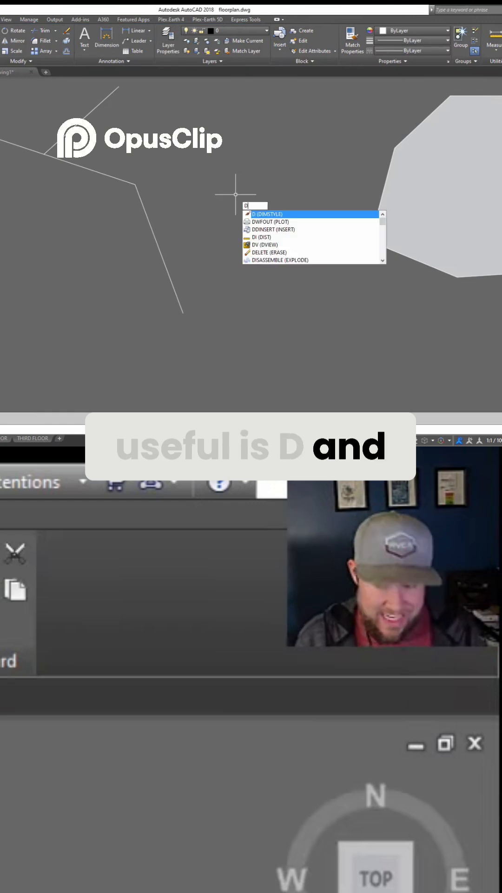